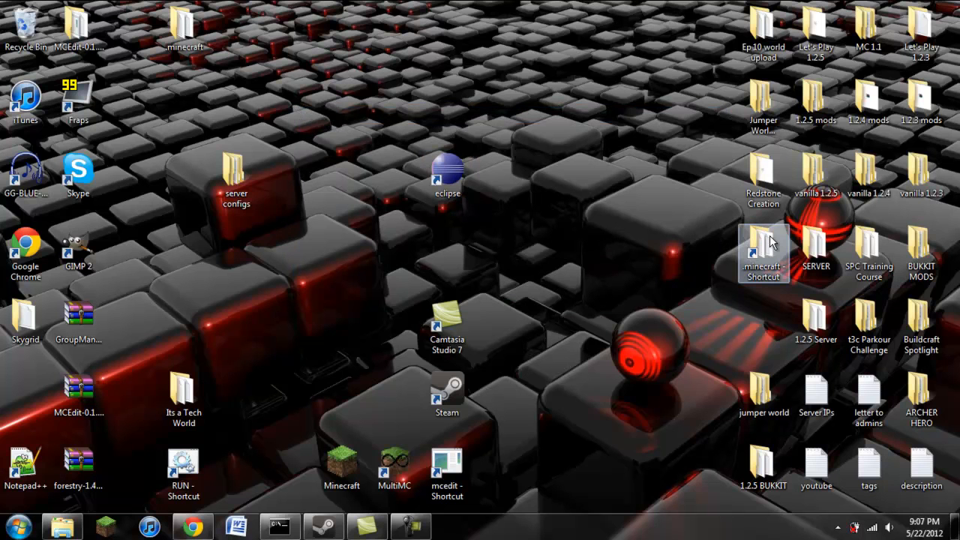
- Open the Its a Tech World config folder beside the .minecraft window
double_click(762, 253)
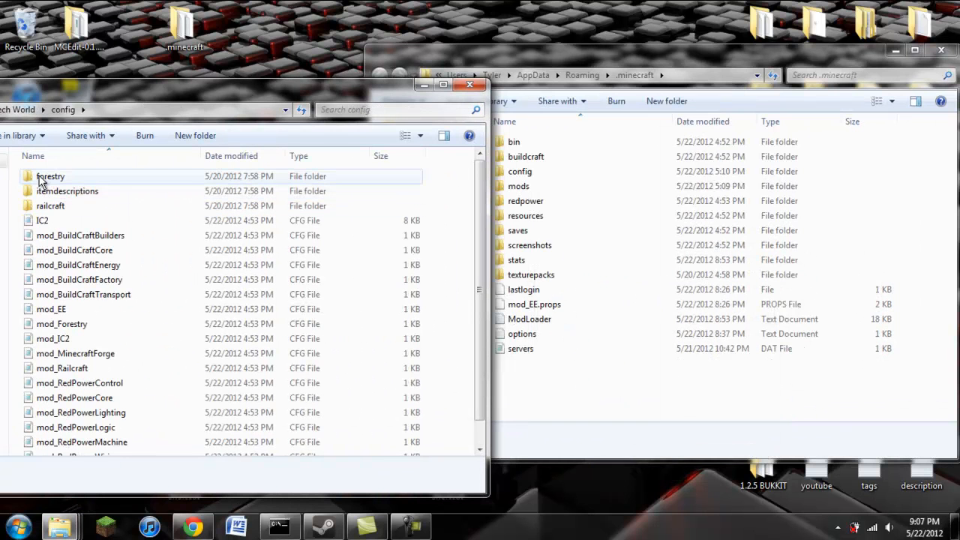
- View the IC2 config file's block ID settings in Notepad
double_click(42, 219)
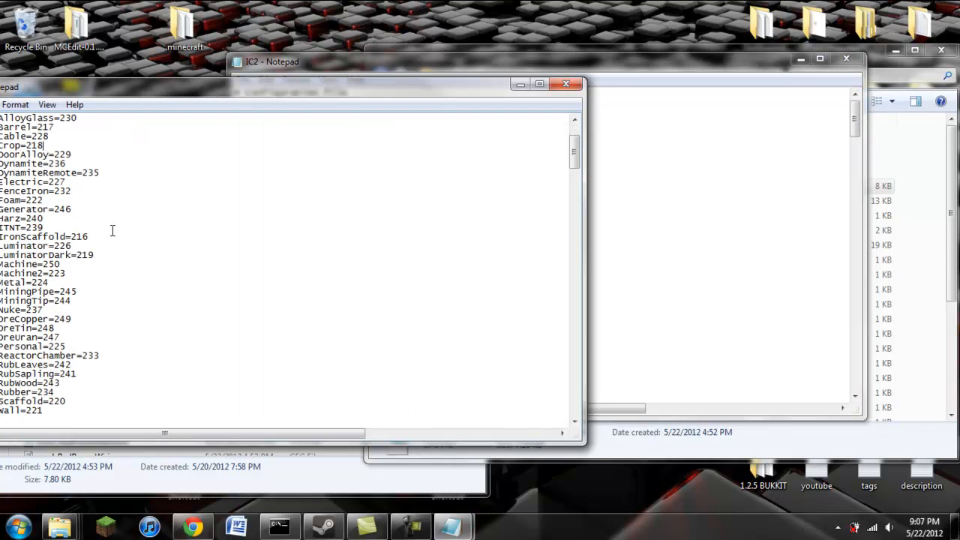
scroll("down", 3)
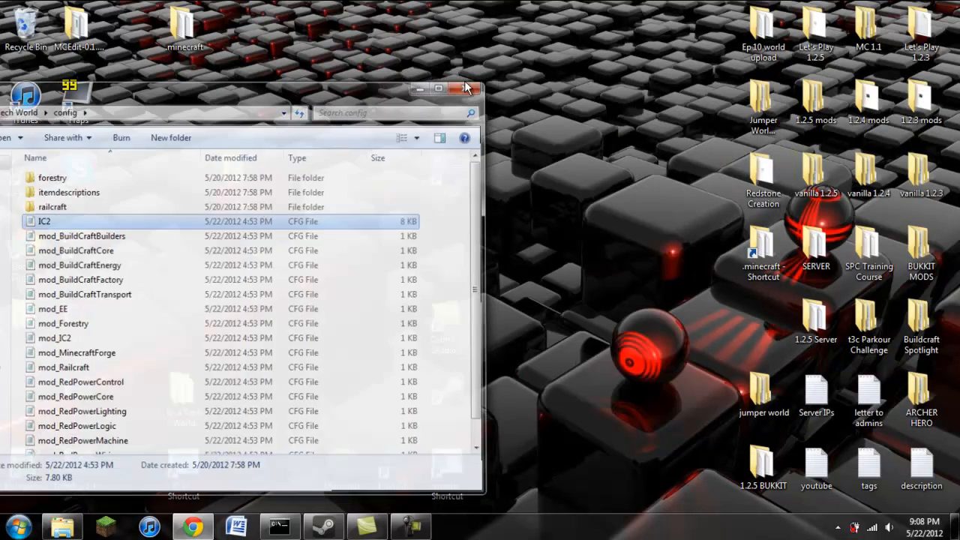
- Close the config folder window, returning to the desktop
left_click(465, 87)
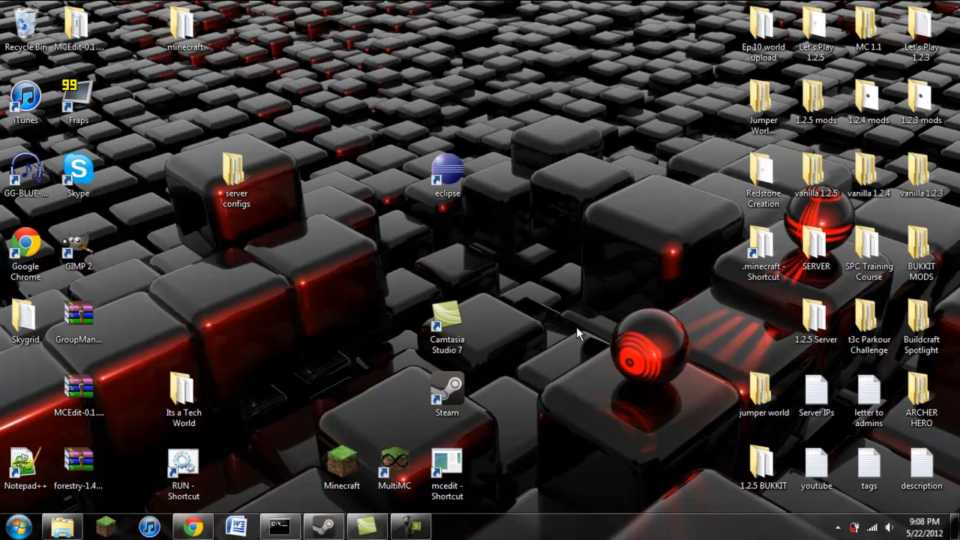
mouse_move(310, 516)
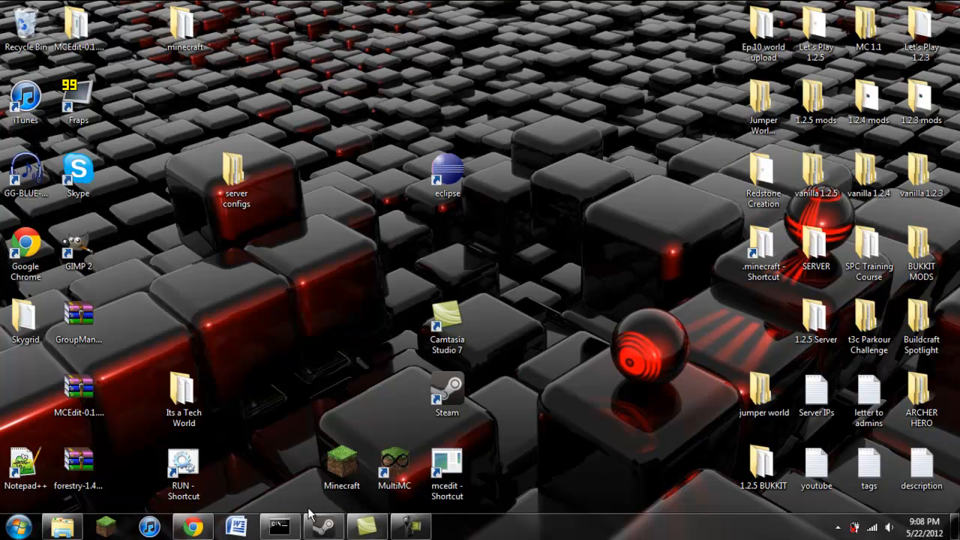
mouse_move(309, 489)
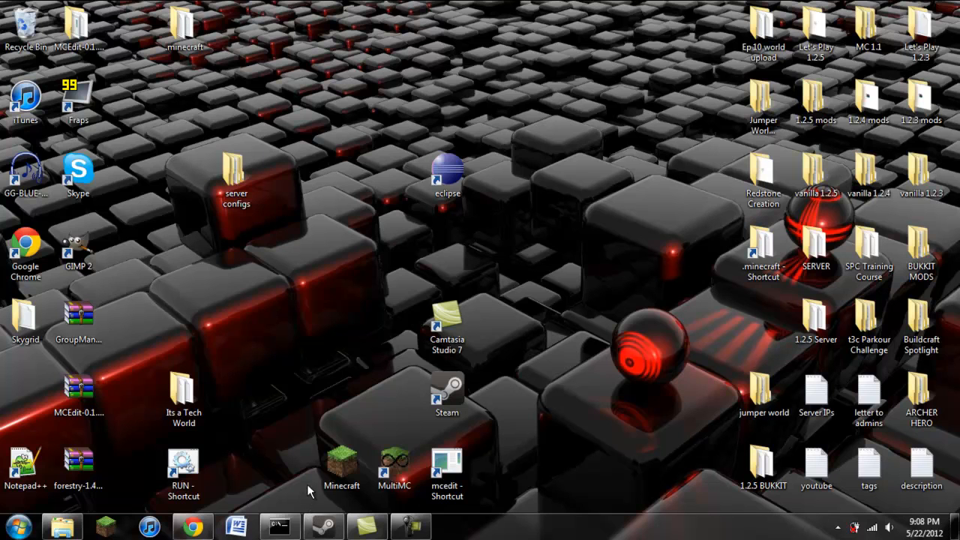
mouse_move(738, 292)
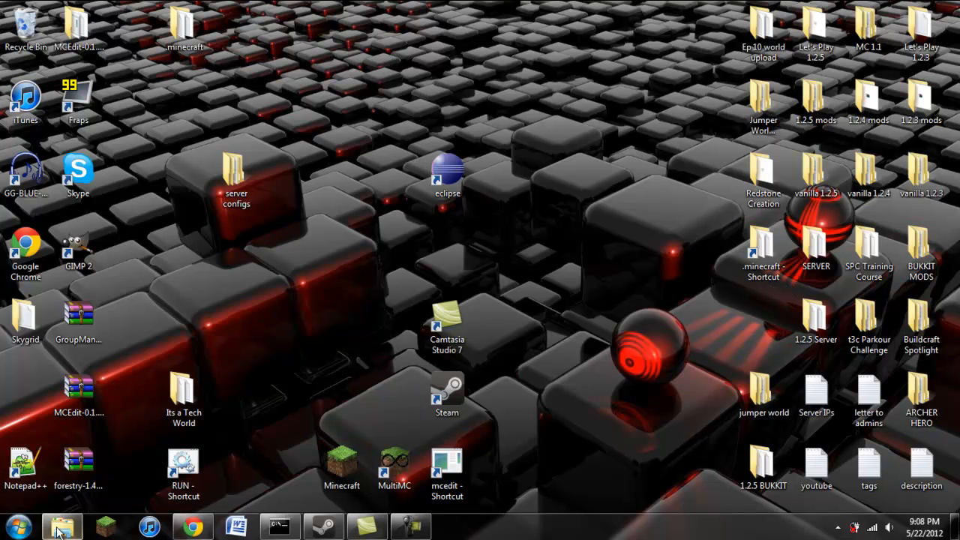
mouse_move(762, 255)
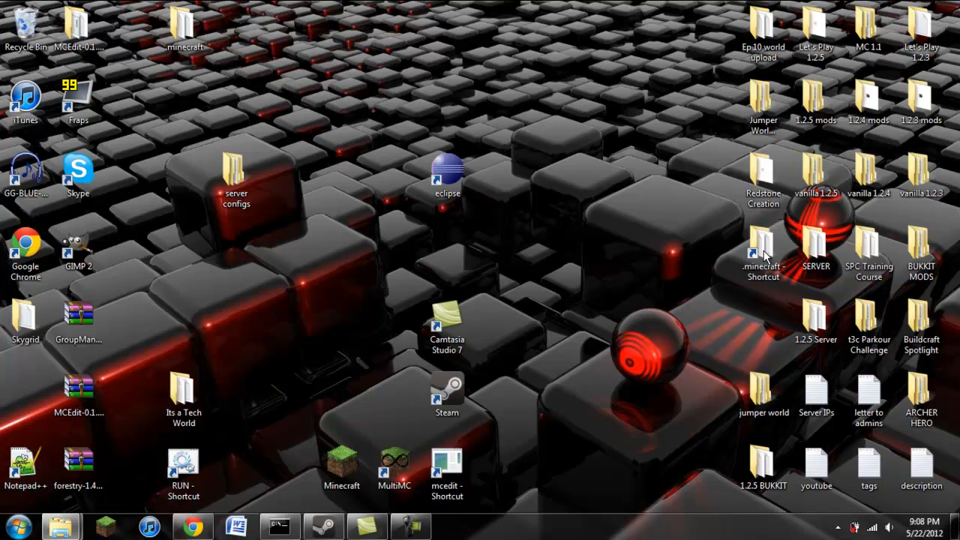
- Open the .minecraft folder, then switch to the browser's MediaFire download page
double_click(761, 248)
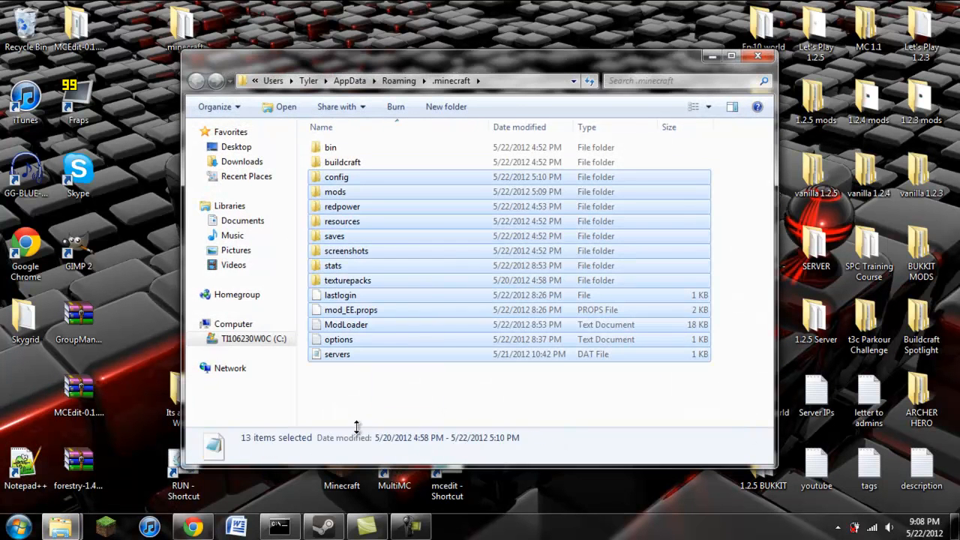
left_click(375, 383)
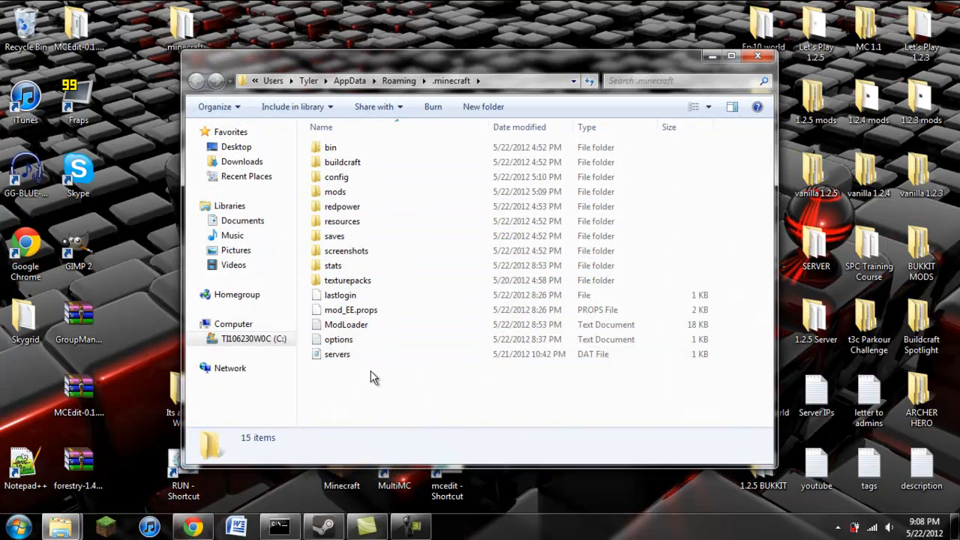
mouse_move(62, 525)
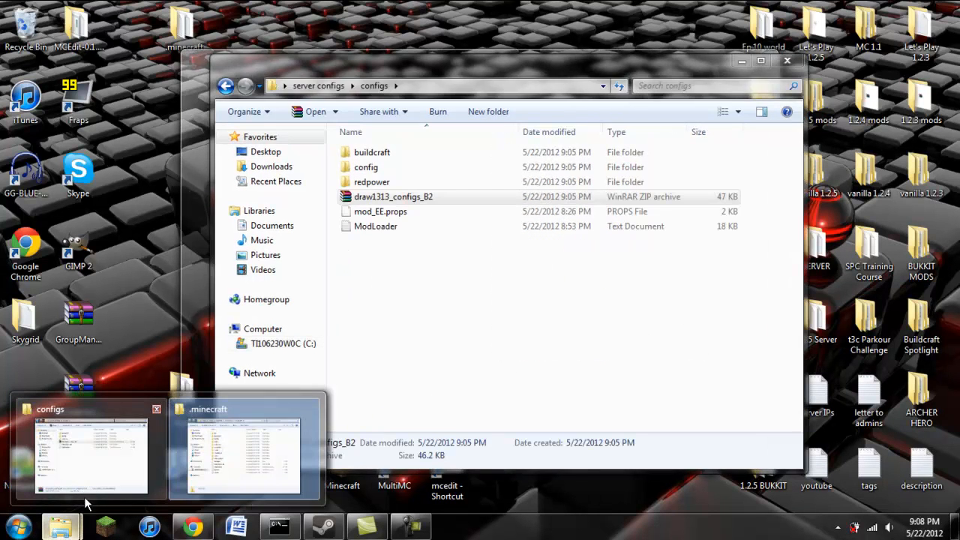
left_click(243, 450)
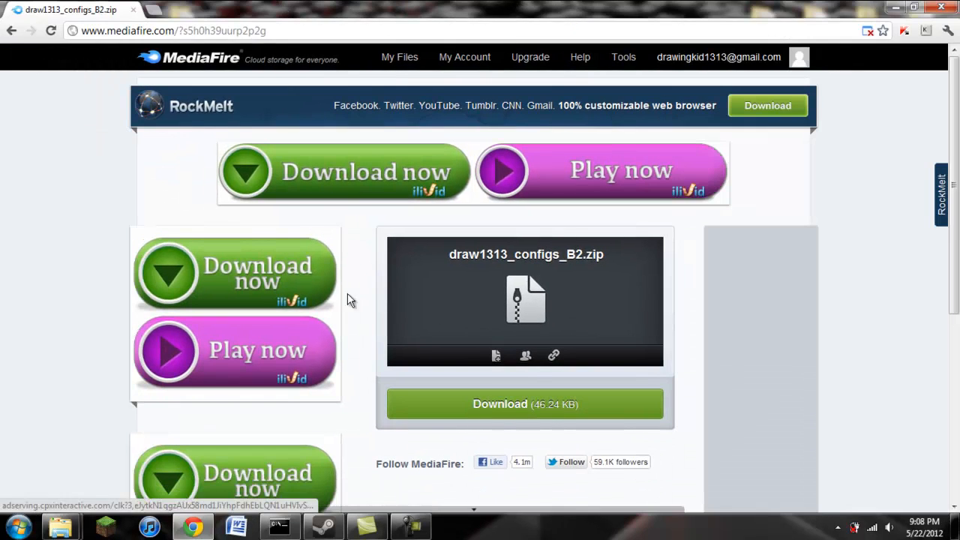
- Return to the server configs folder holding draw1313_configs_B2.zip
left_click(255, 30)
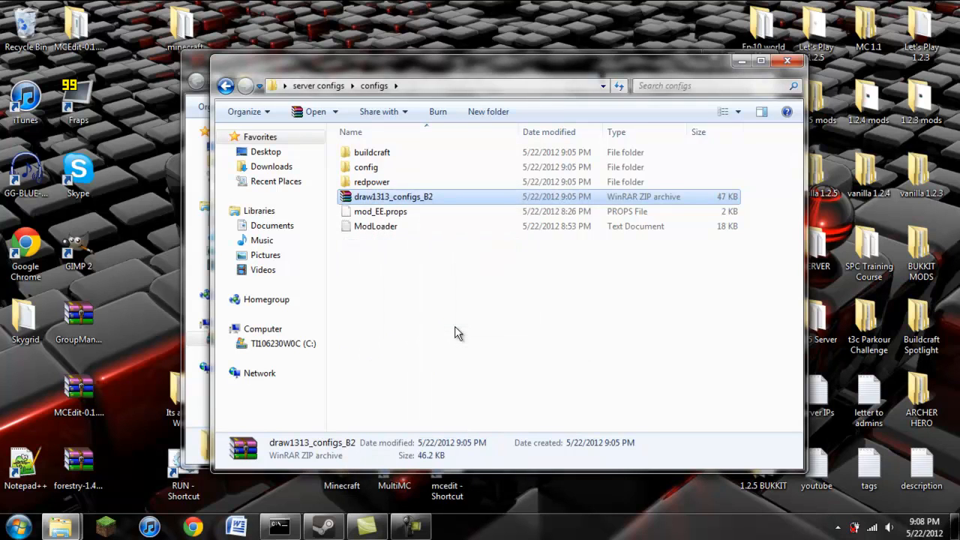
- Extract draw1313_configs_B2.zip and select all items in the extracted folder
double_click(393, 196)
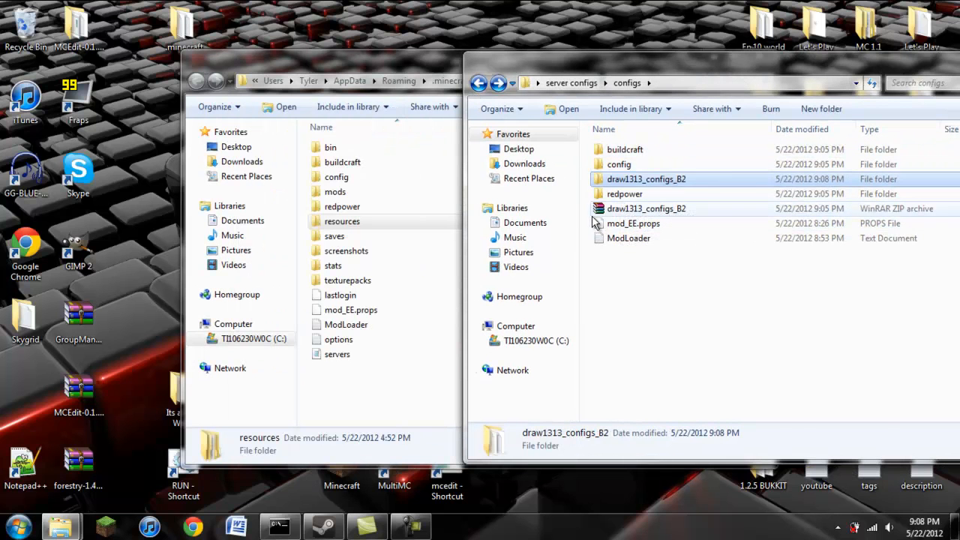
left_click_drag(646, 209, 405, 293)
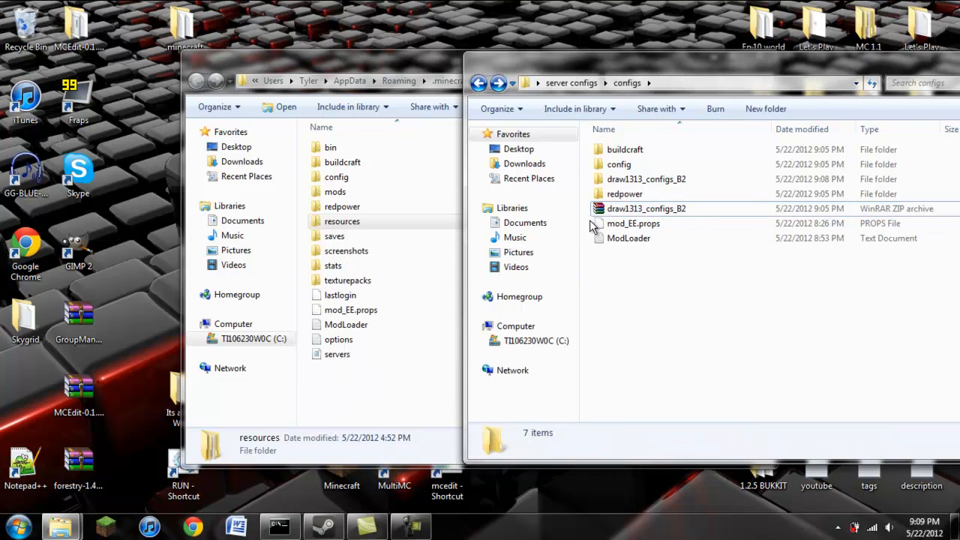
double_click(646, 209)
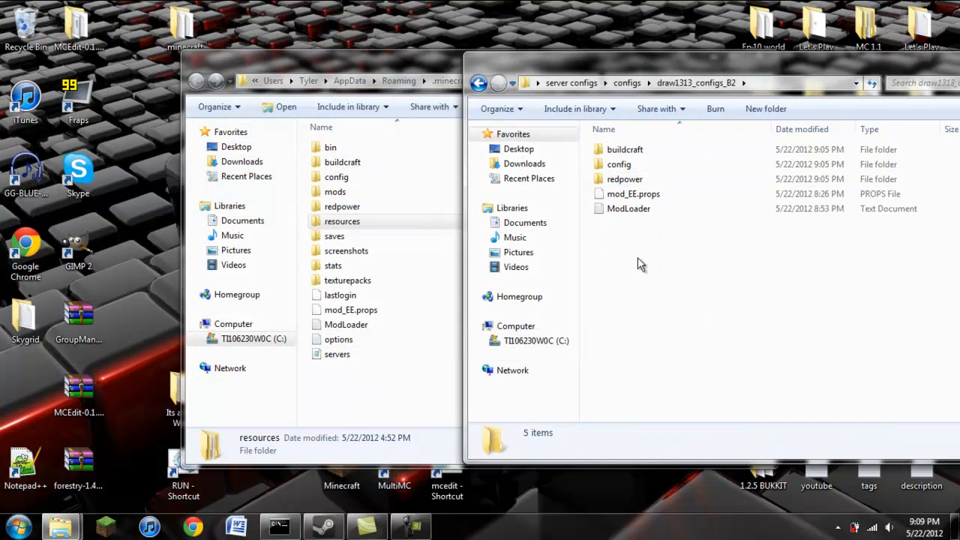
key("ctrl+a")
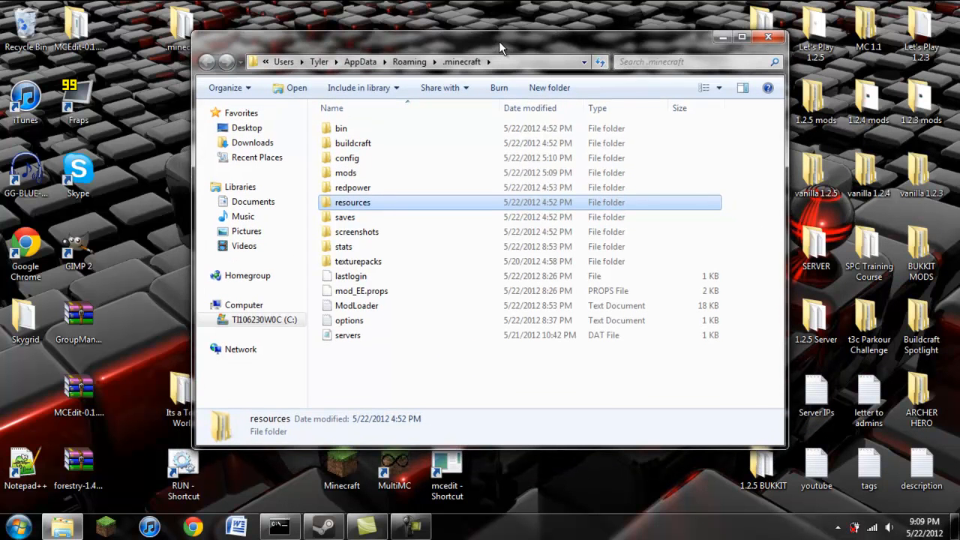
mouse_move(495, 55)
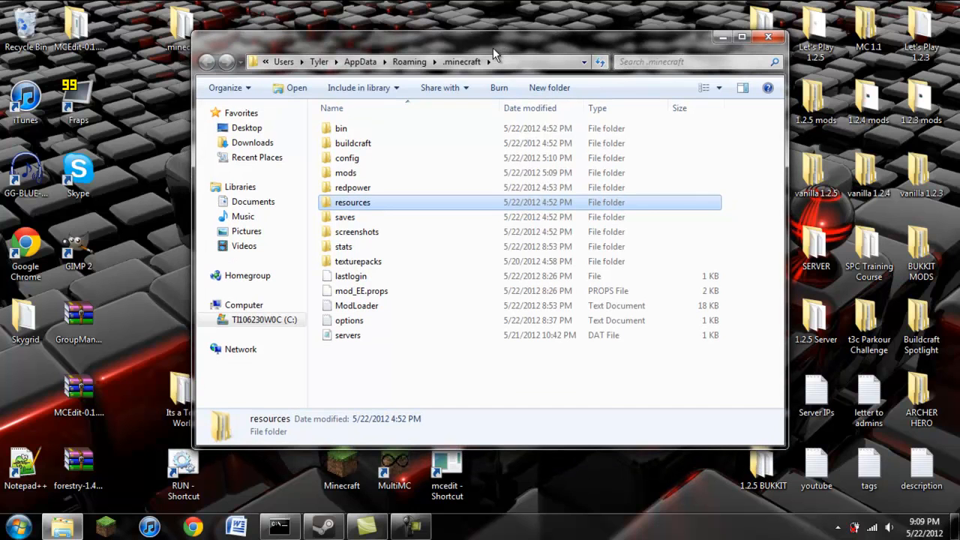